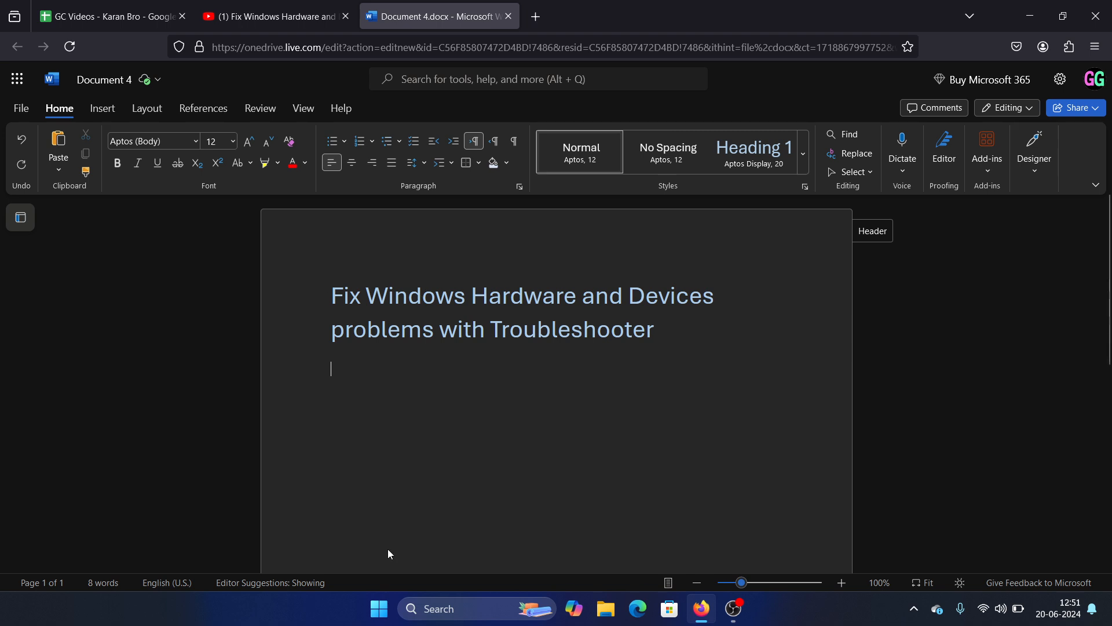
# Bring up the Windows quick-link menu from the Start button over the Word document
pyautogui.rightClick(378, 608)
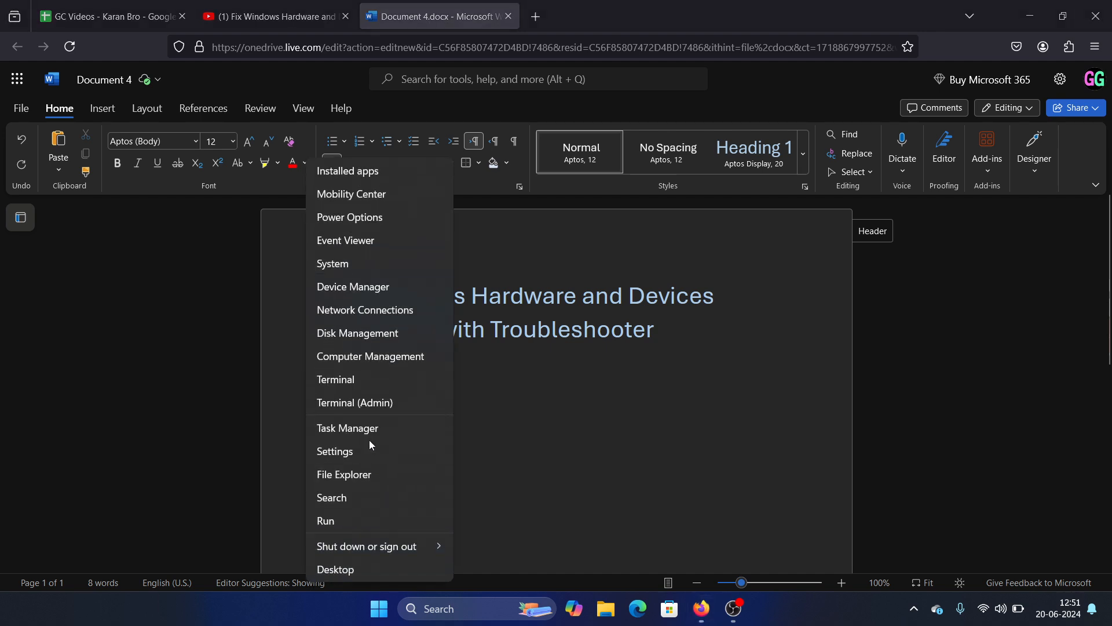
# Go to Settings > System > Troubleshoot > Other troubleshooters and look through the list
pyautogui.click(335, 451)
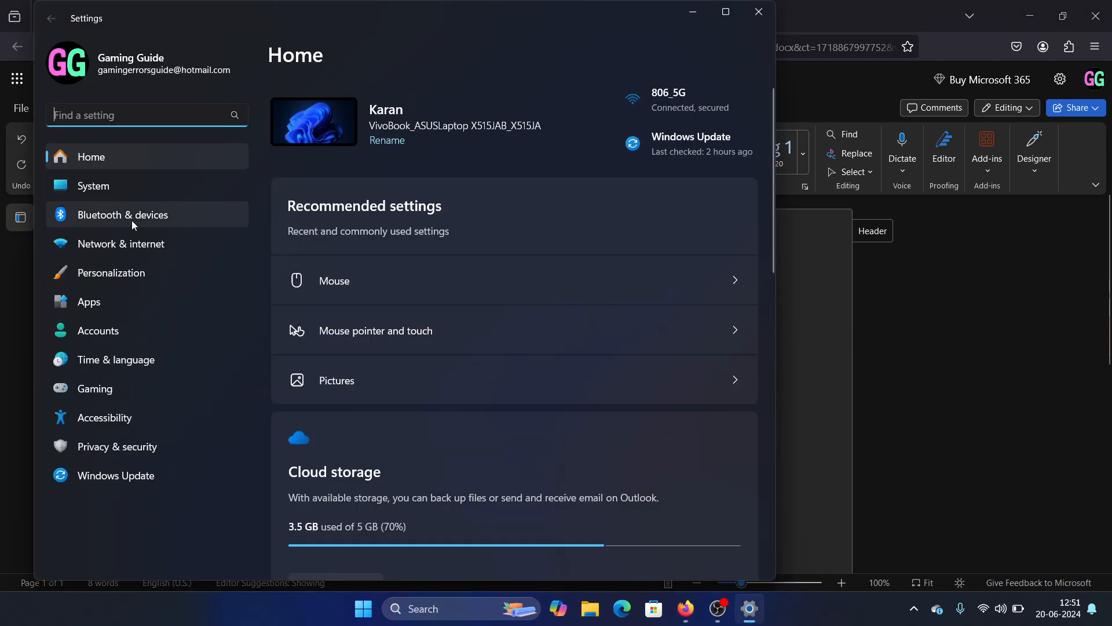
pyautogui.click(92, 186)
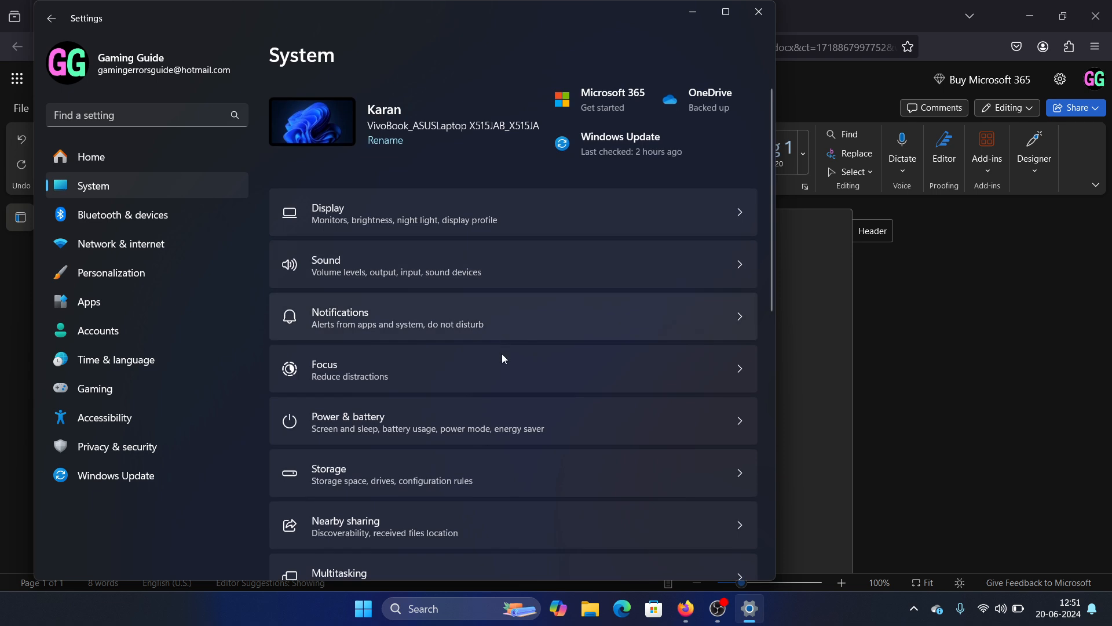
pyautogui.scroll(-3)
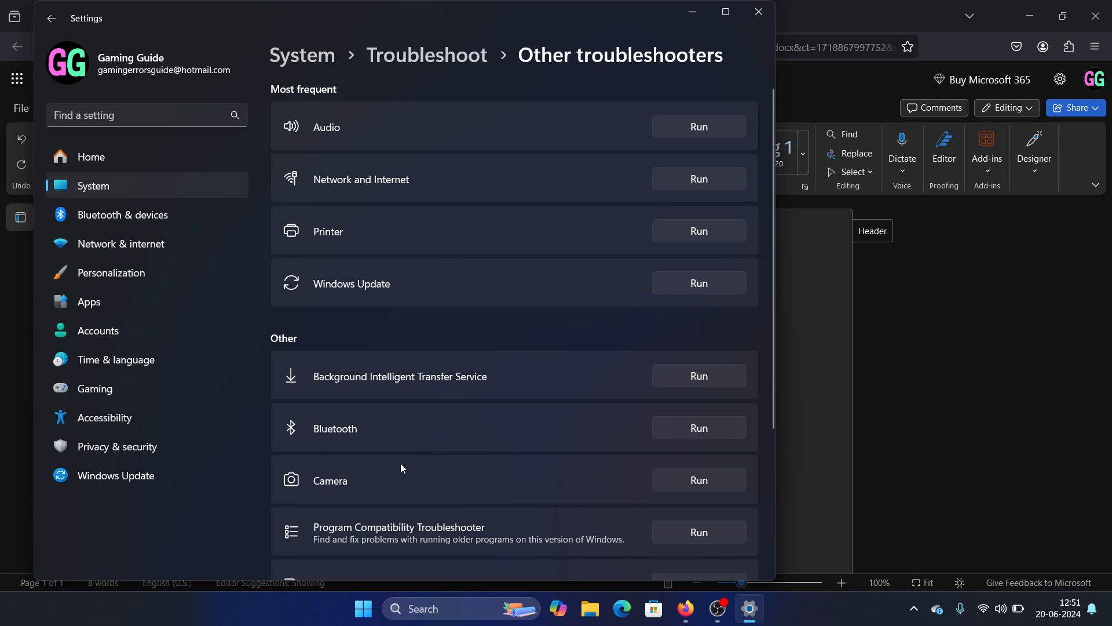
pyautogui.moveTo(497, 383)
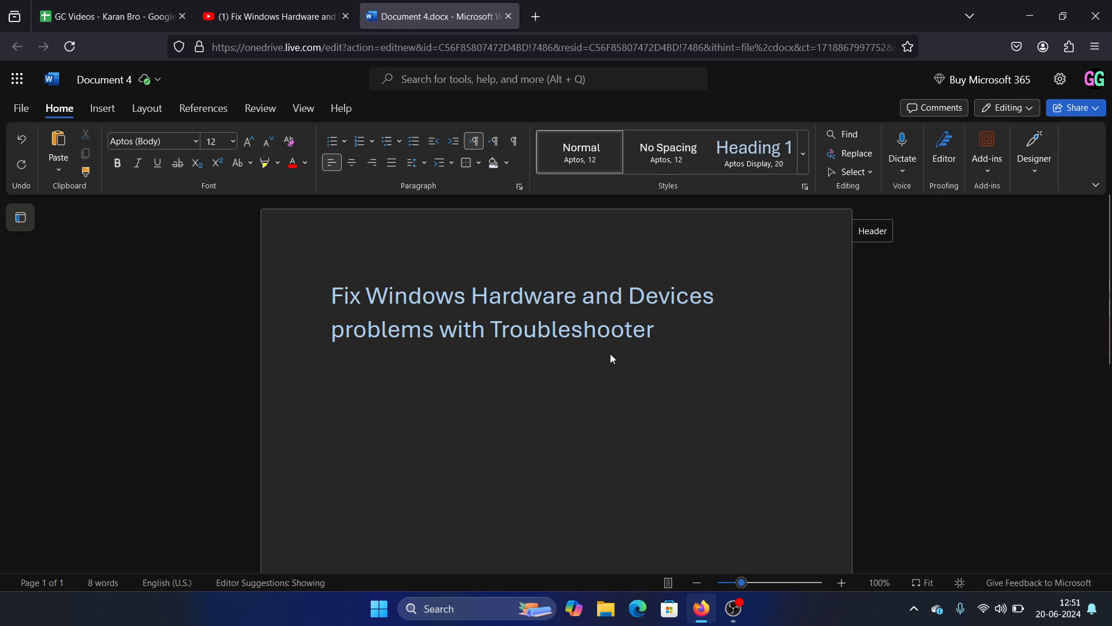
# Get the Run dialog up with 'msdt.exe -id DeviceDiagnostic' entered
pyautogui.click(331, 368)
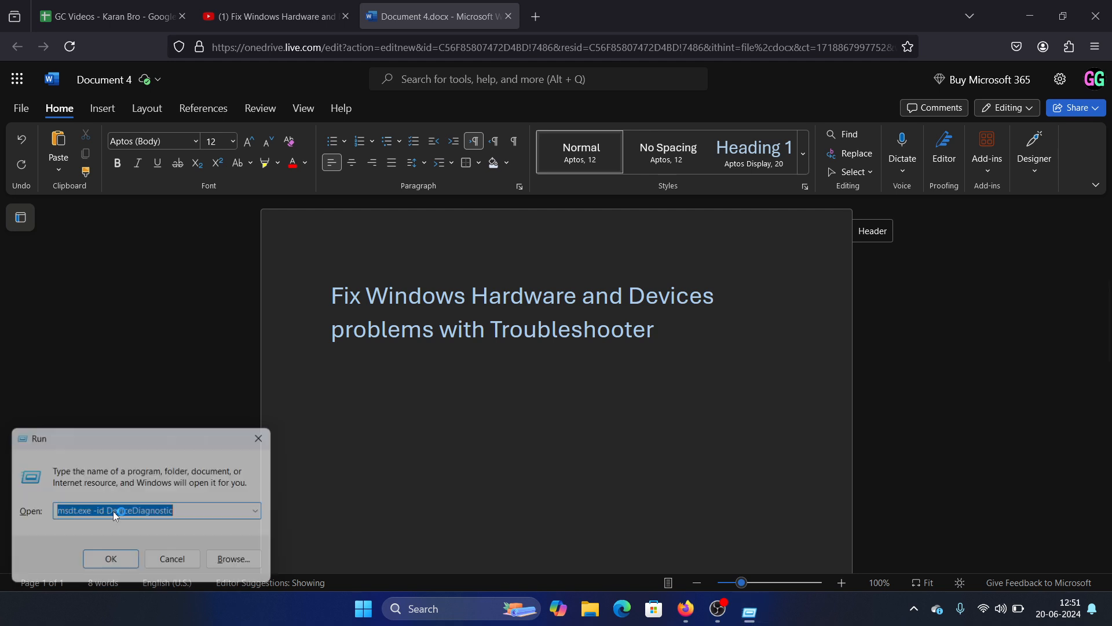
# Confirm the Run command so the Hardware and Devices troubleshooter start page appears
pyautogui.click(110, 560)
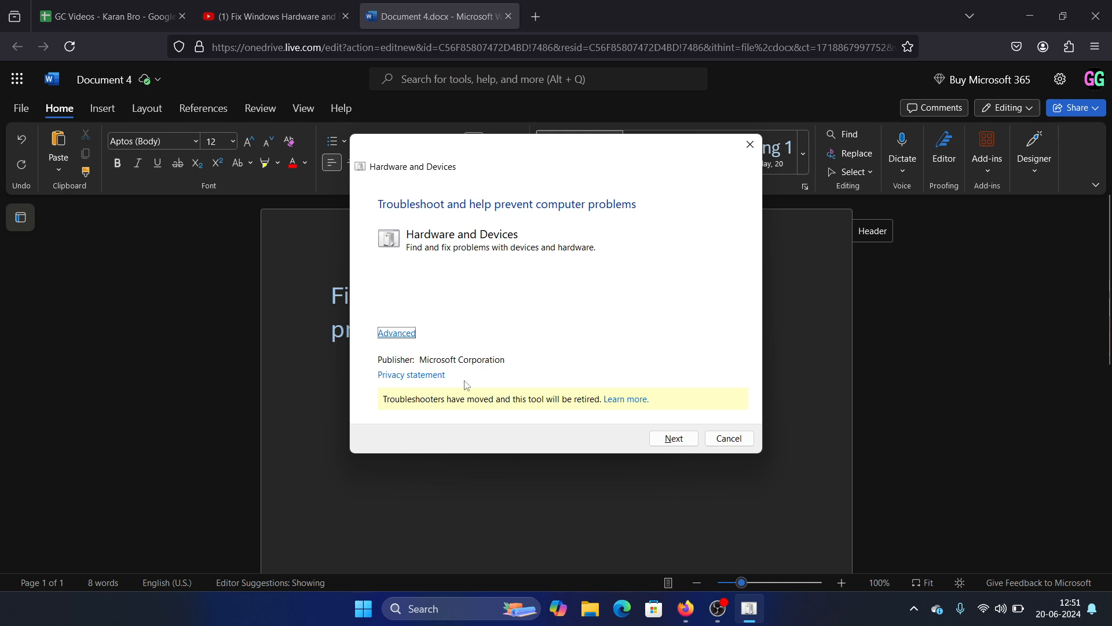
pyautogui.moveTo(402, 409)
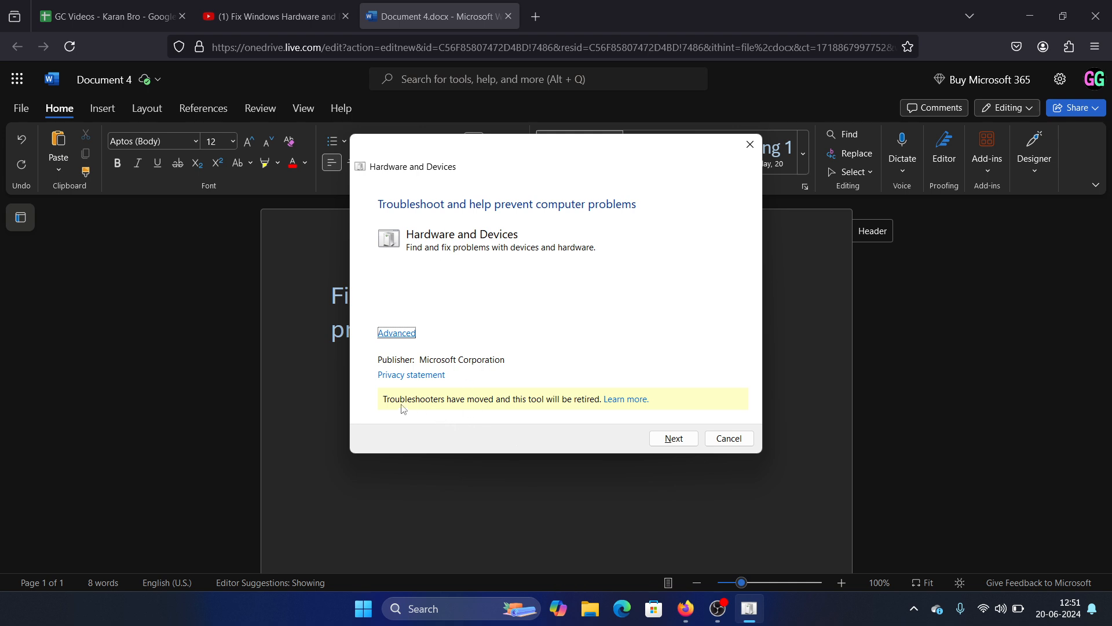
pyautogui.moveTo(568, 402)
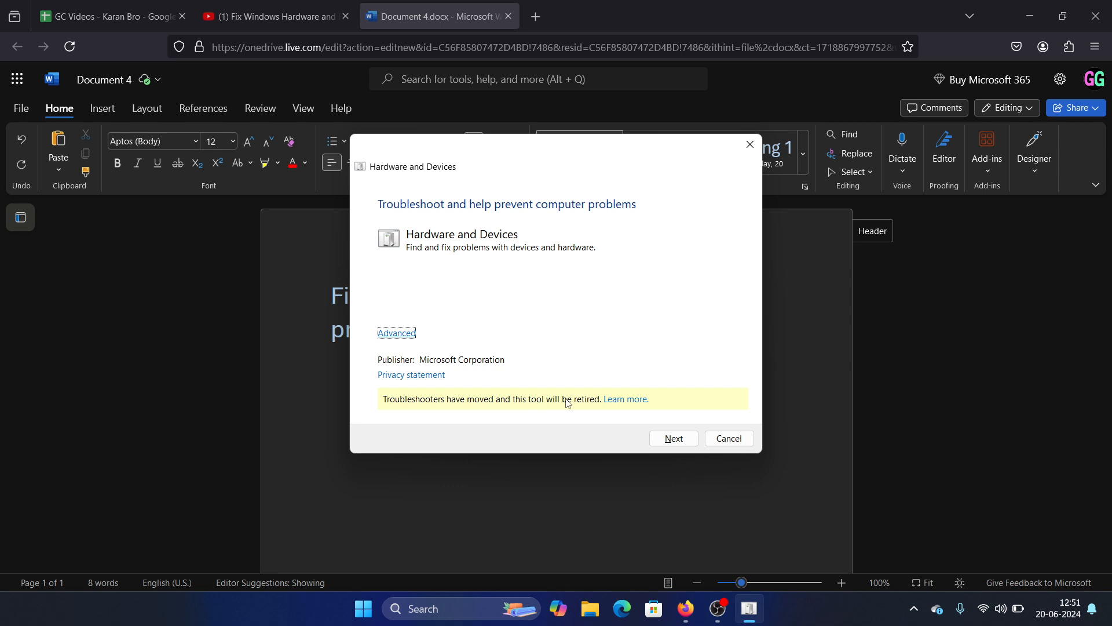
pyautogui.moveTo(584, 403)
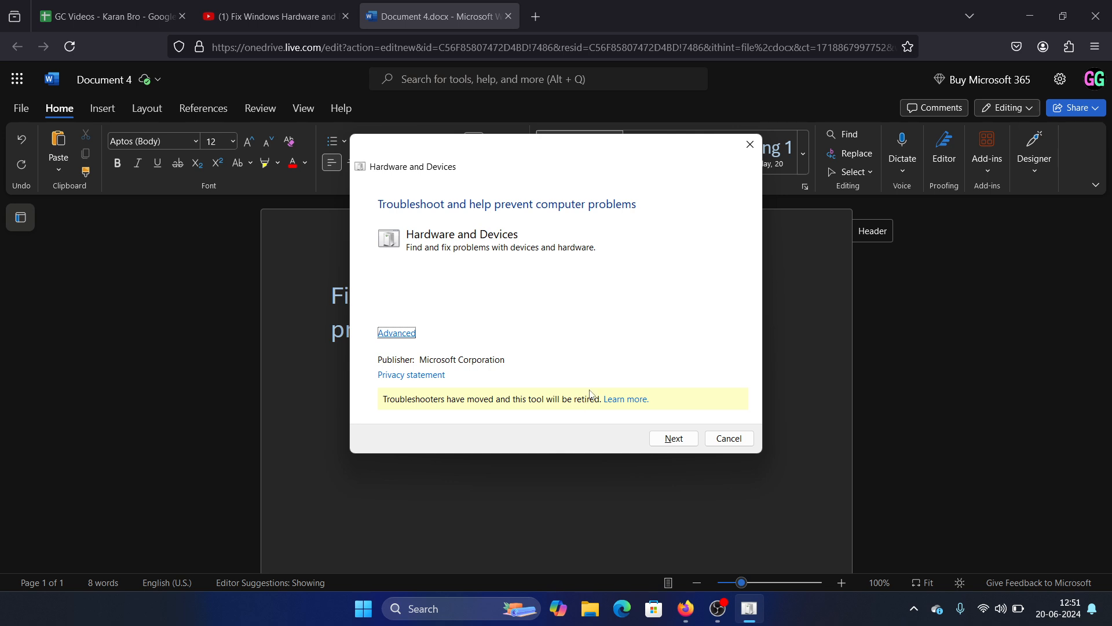
pyautogui.moveTo(538, 381)
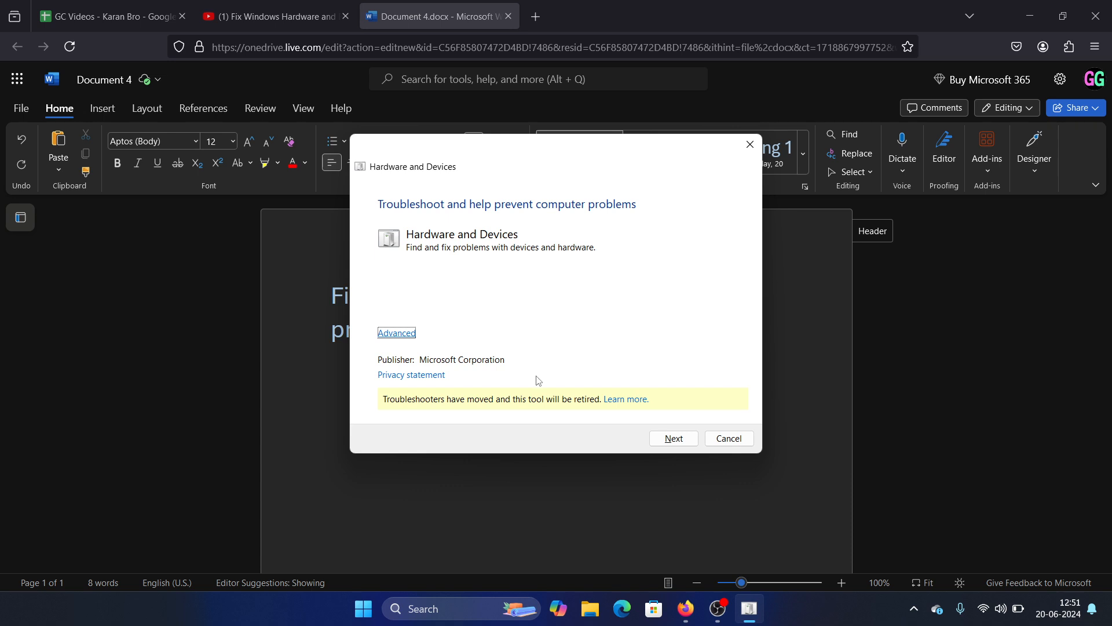
# Start the troubleshooter scan so 'Detecting problems' begins
pyautogui.click(672, 438)
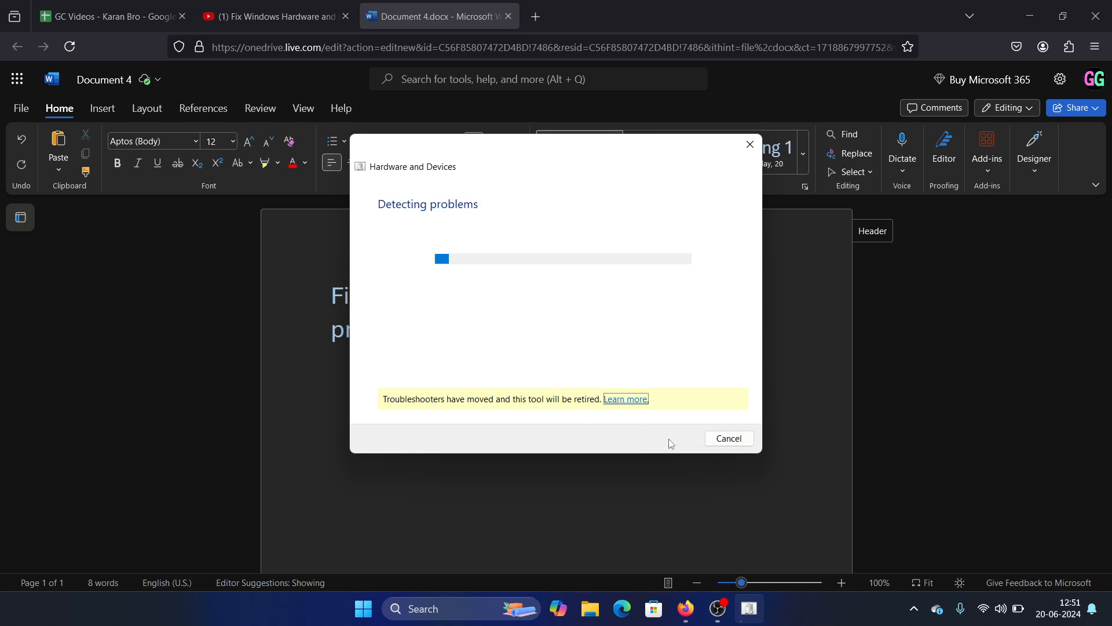
pyautogui.moveTo(443, 180)
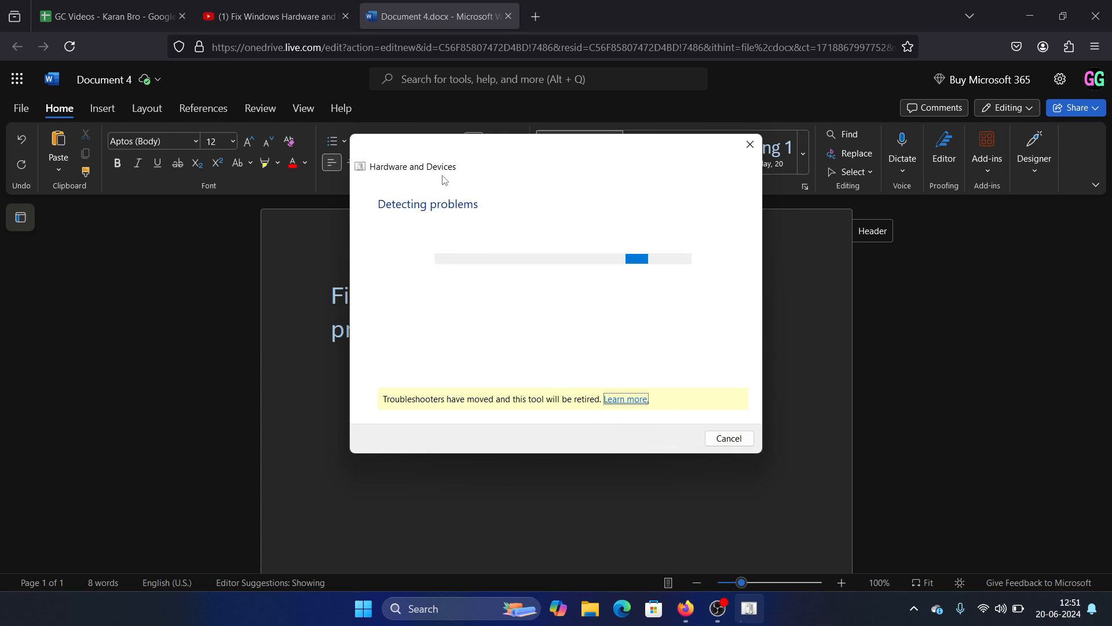
pyautogui.moveTo(674, 264)
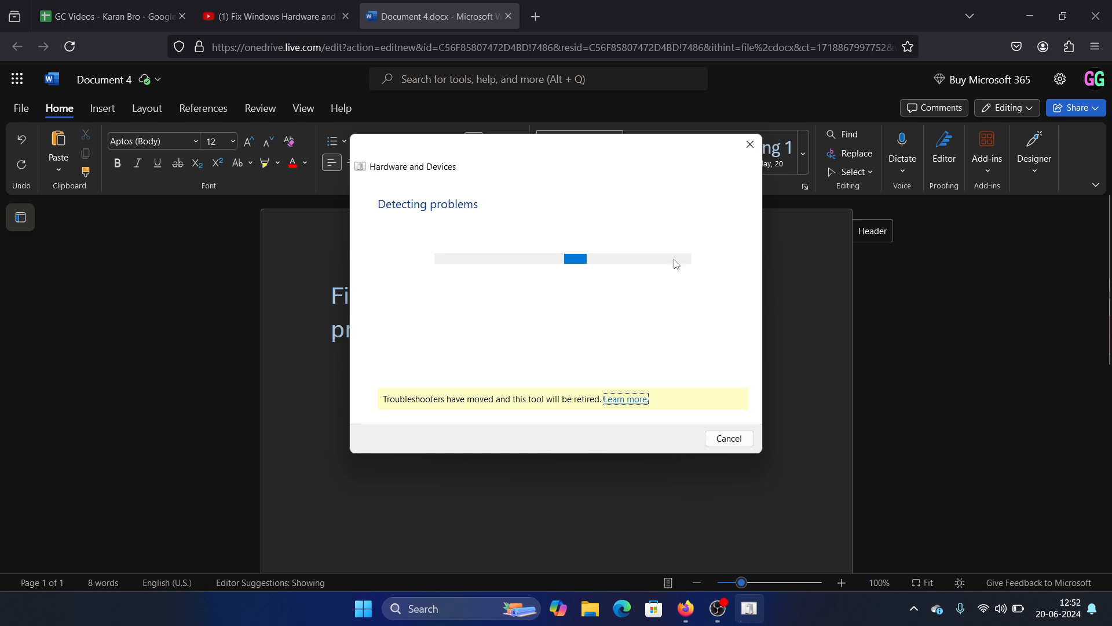
pyautogui.moveTo(658, 397)
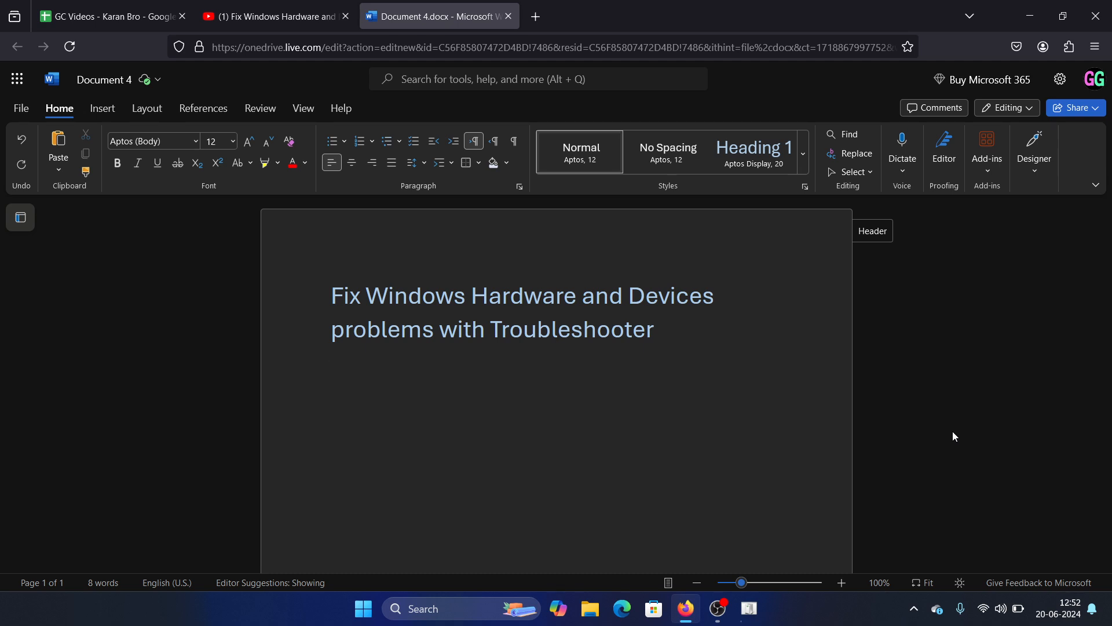
pyautogui.click(330, 368)
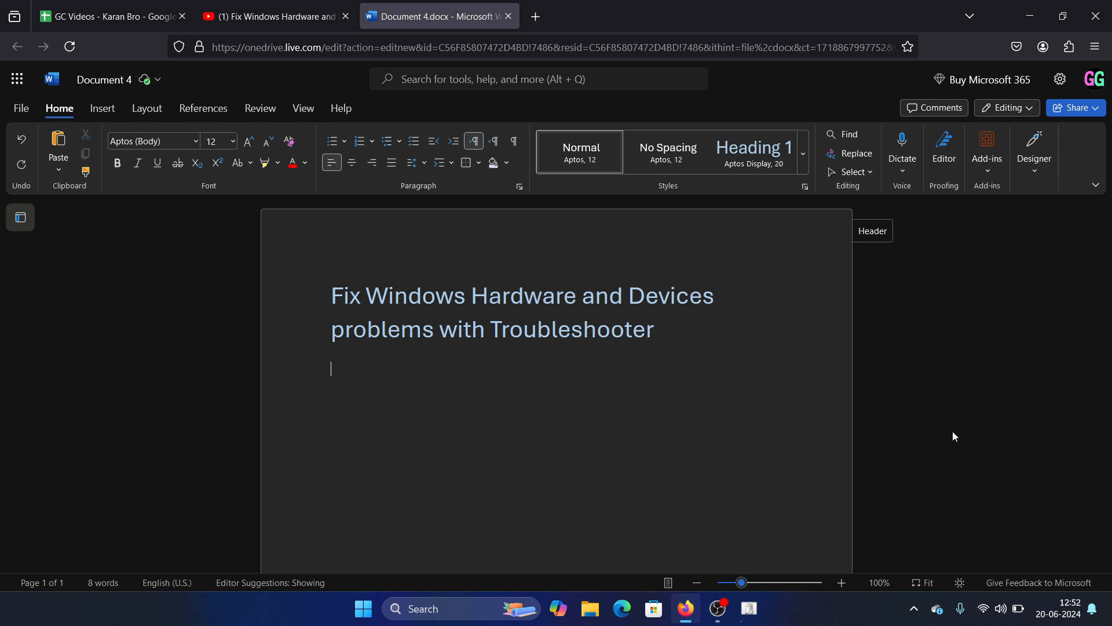
pyautogui.moveTo(727, 513)
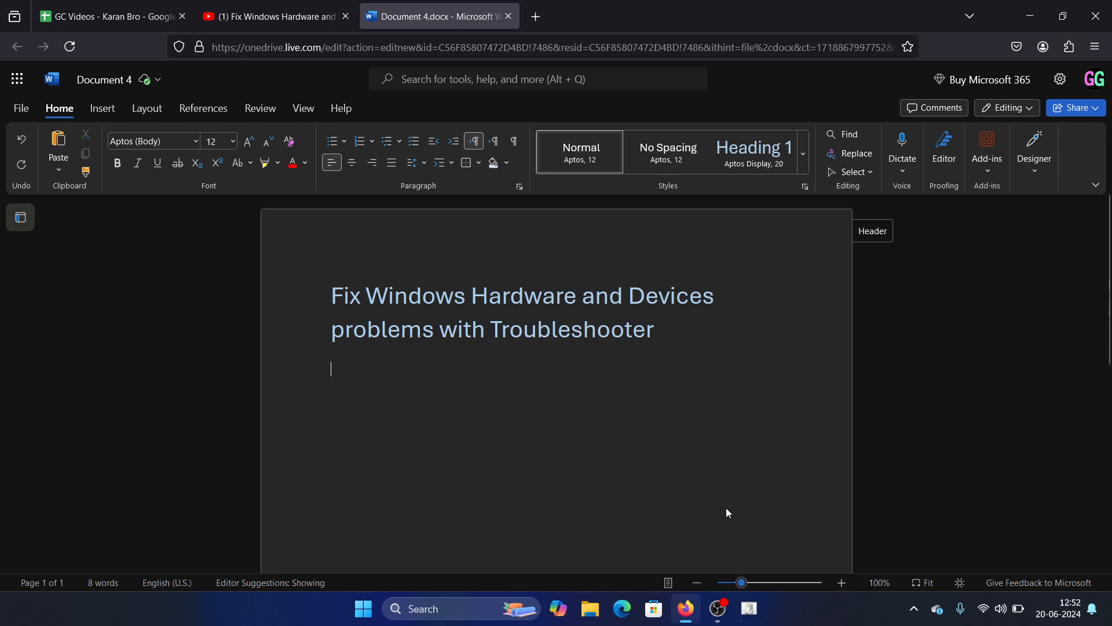